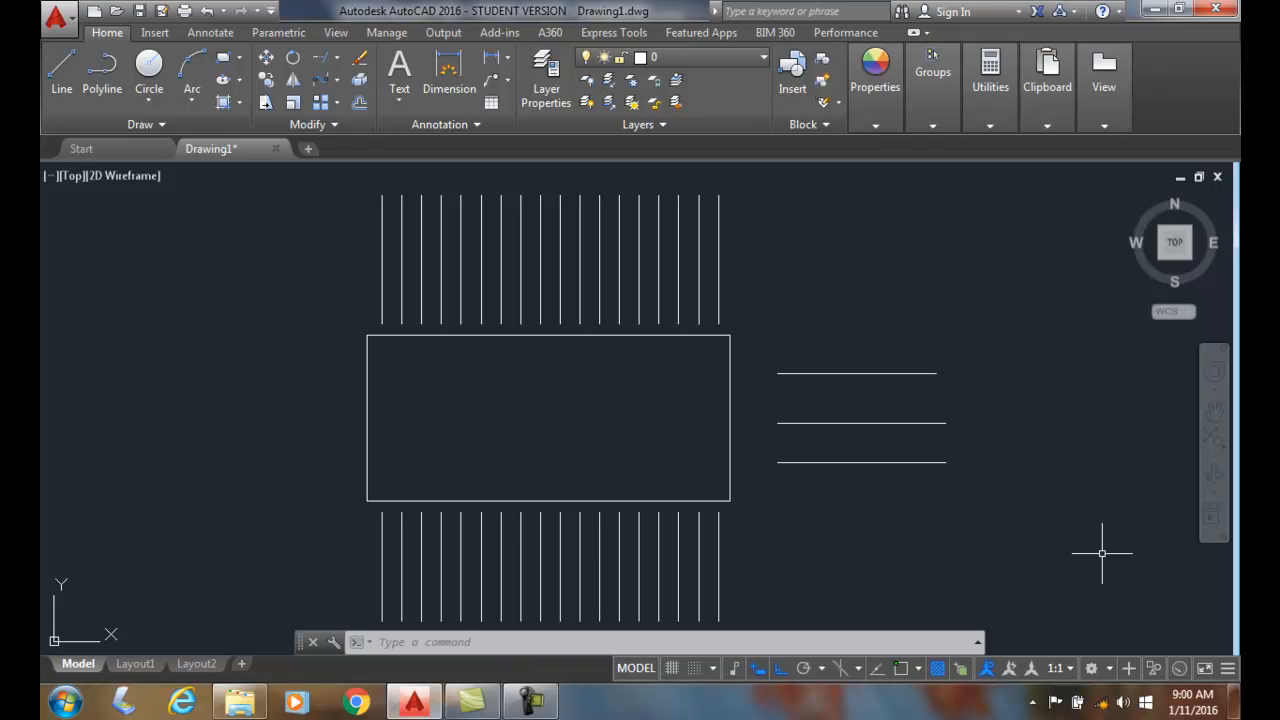
pyautogui.moveTo(423, 171)
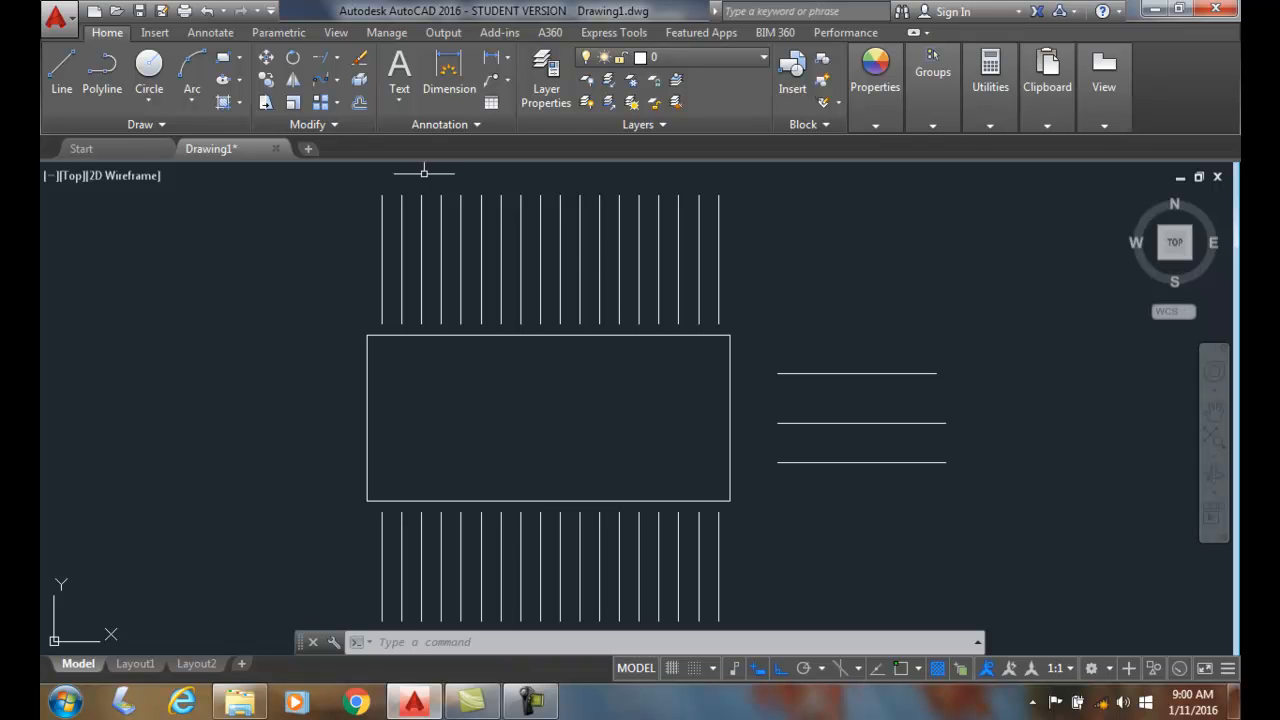
pyautogui.moveTo(322, 58)
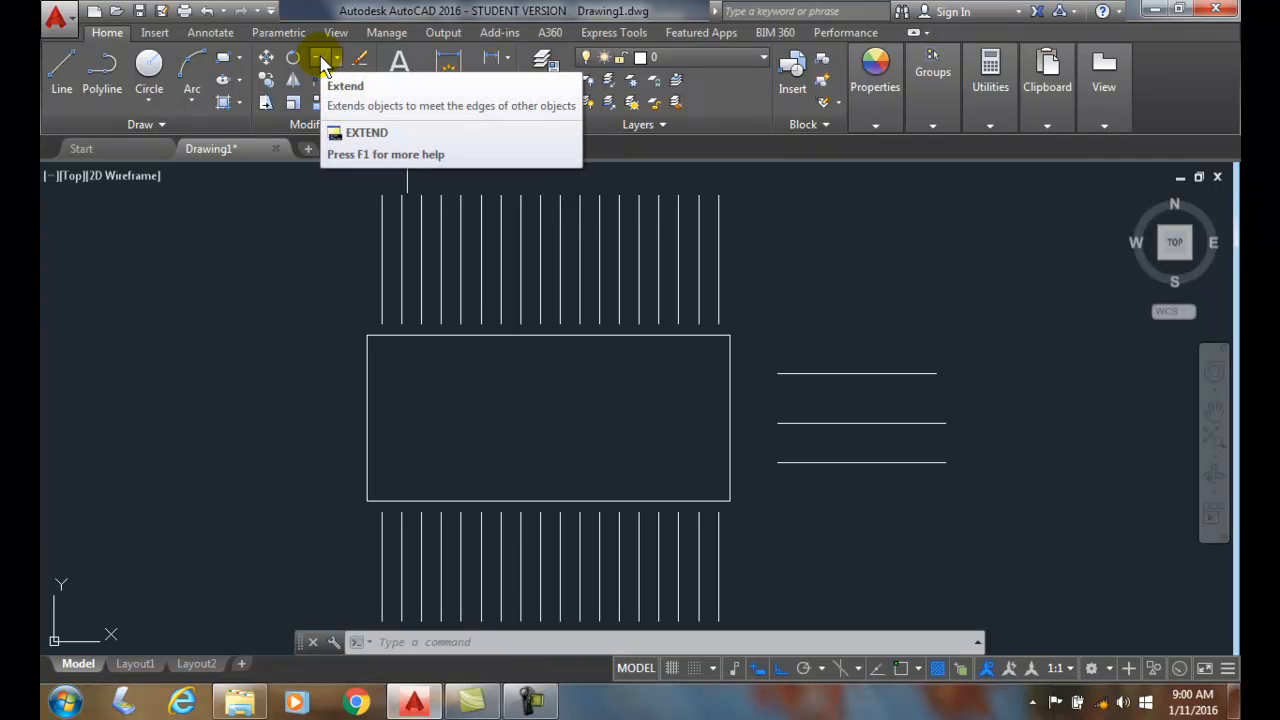
# Step: Start the Extend command from the Modify panel, using all objects as boundaries
pyautogui.click(324, 57)
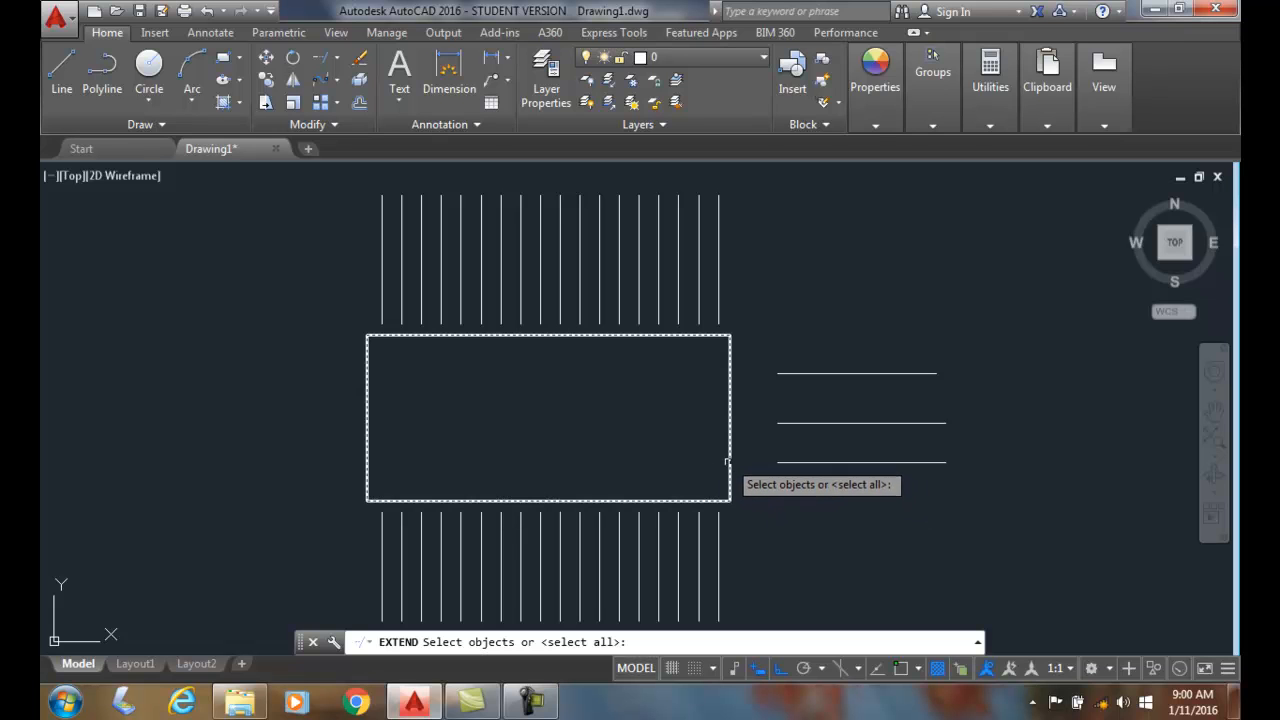
pyautogui.moveTo(841, 554)
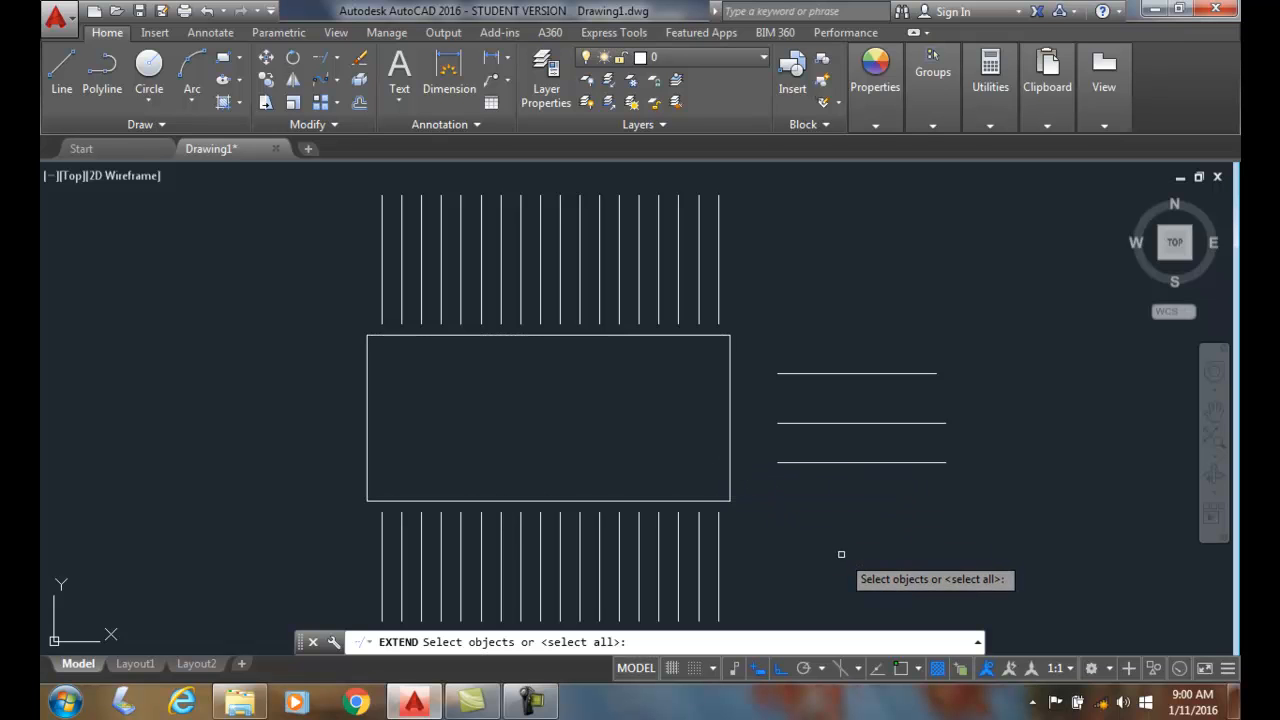
pyautogui.moveTo(990, 532)
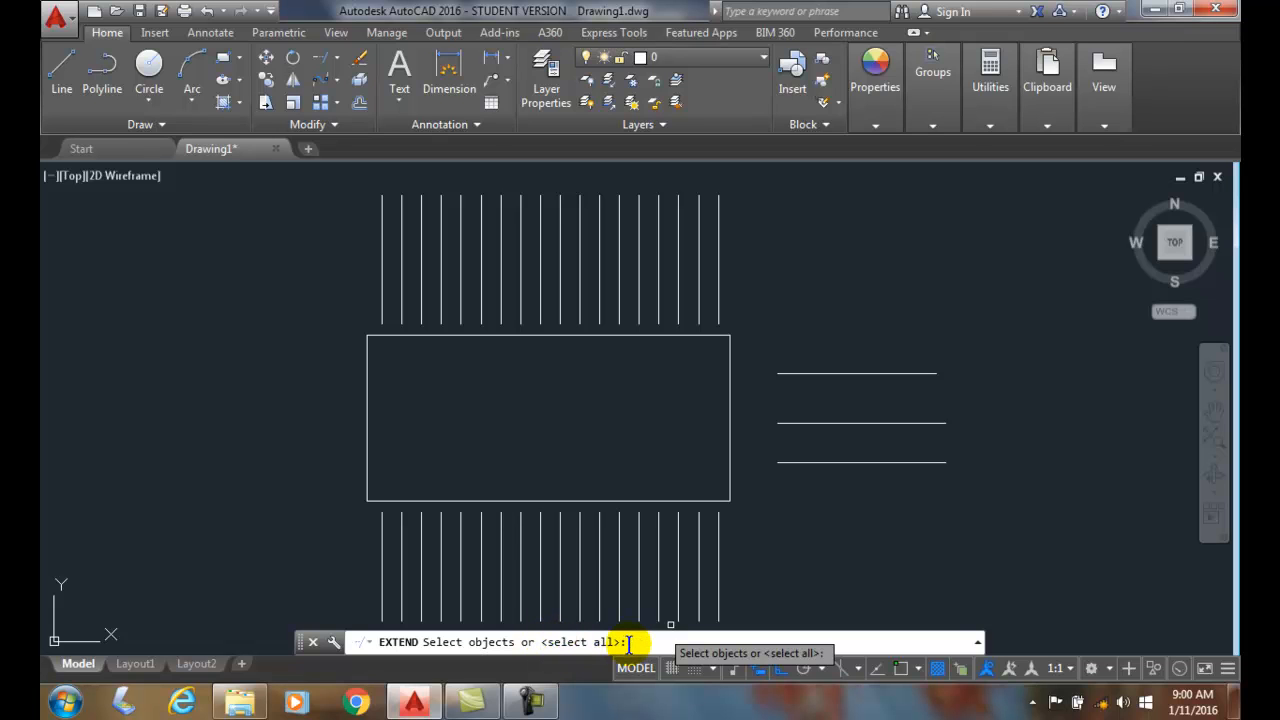
pyautogui.moveTo(658, 642)
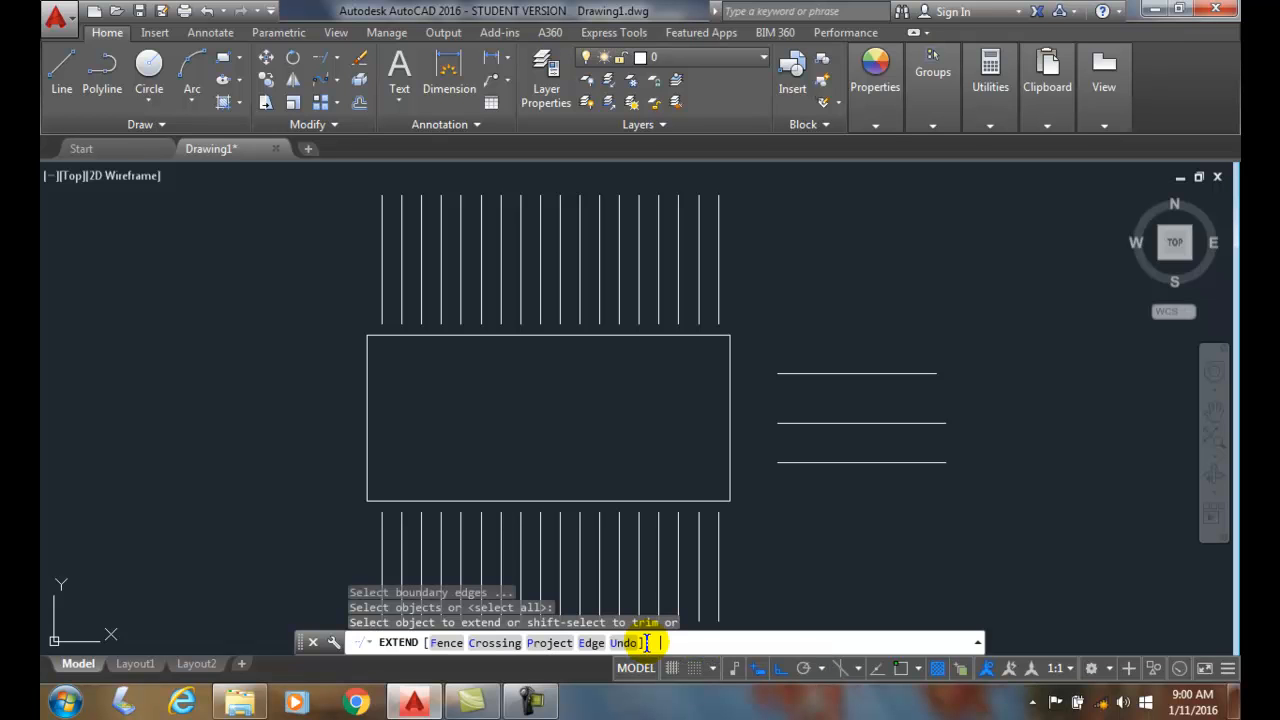
pyautogui.moveTo(866, 566)
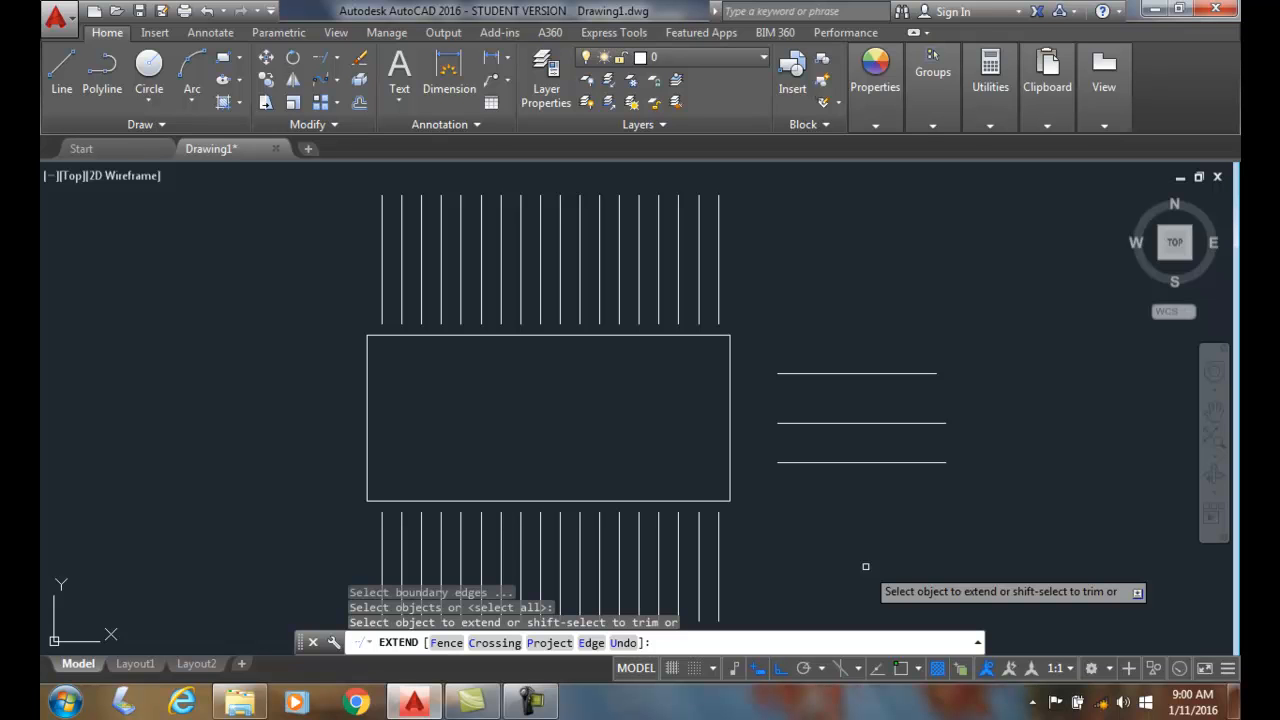
pyautogui.moveTo(704, 313)
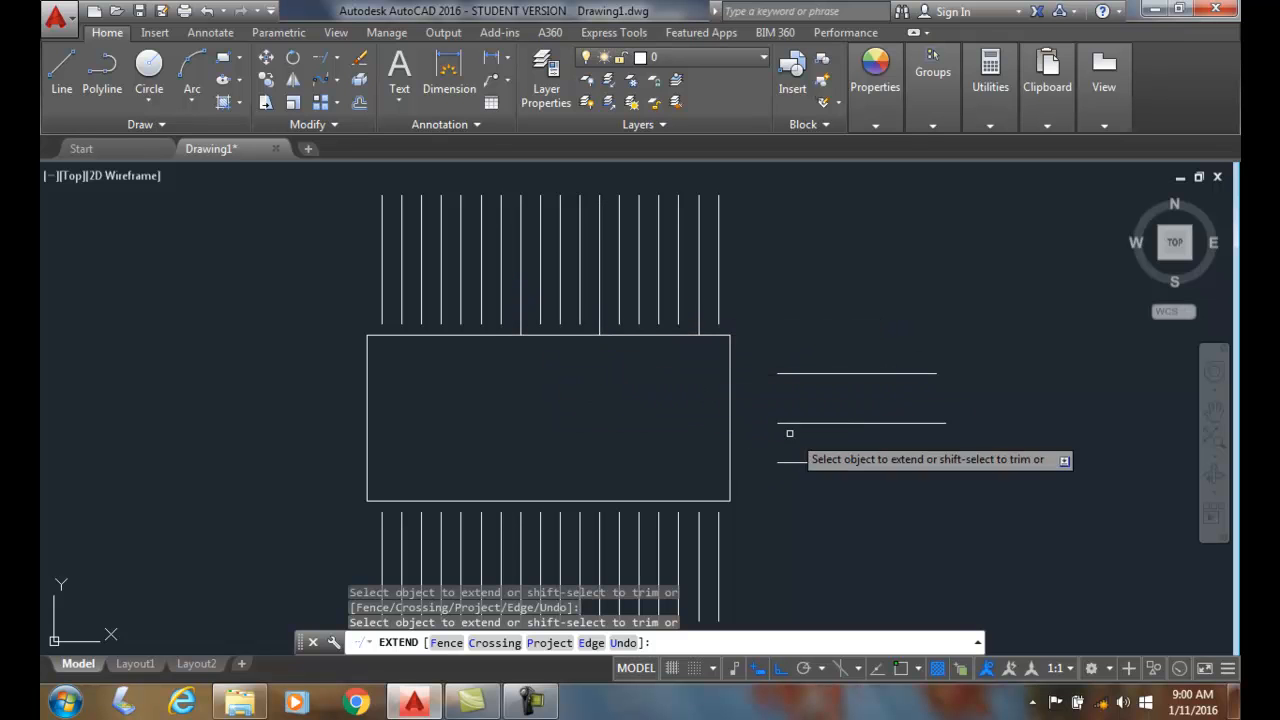
# Step: Extend the middle right horizontal line to the rectangle
pyautogui.click(789, 433)
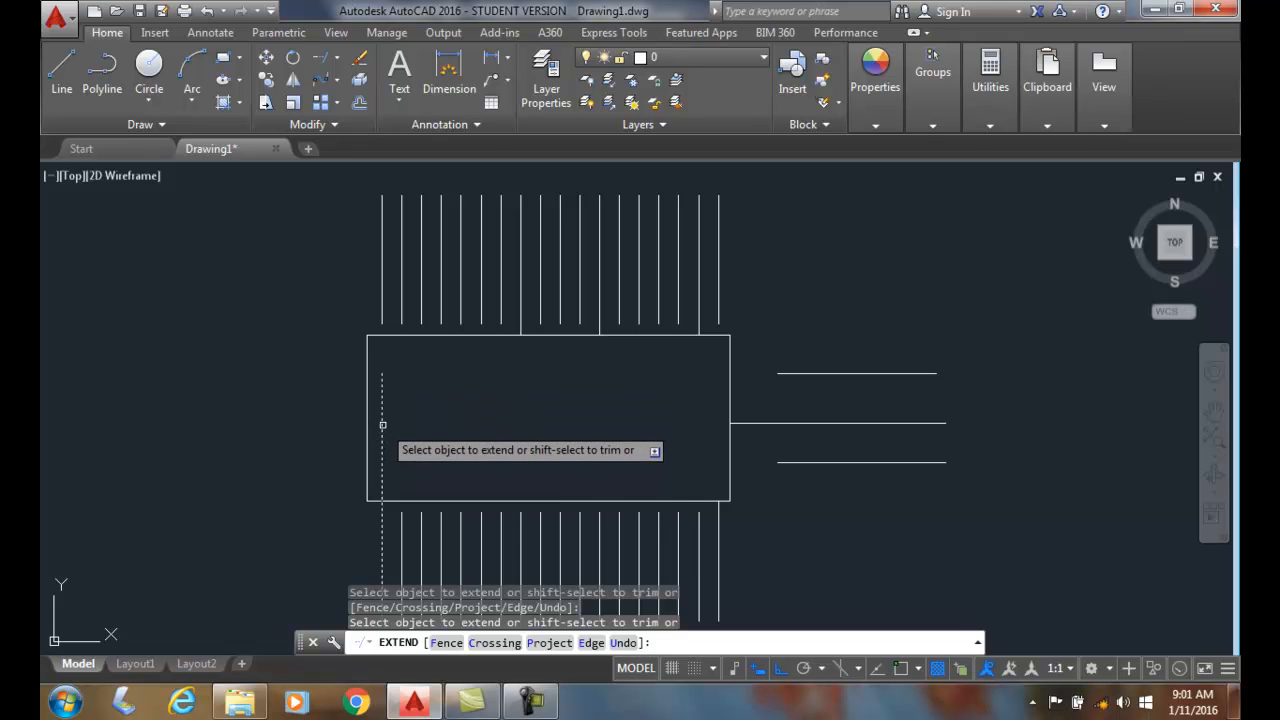
pyautogui.moveTo(382, 395)
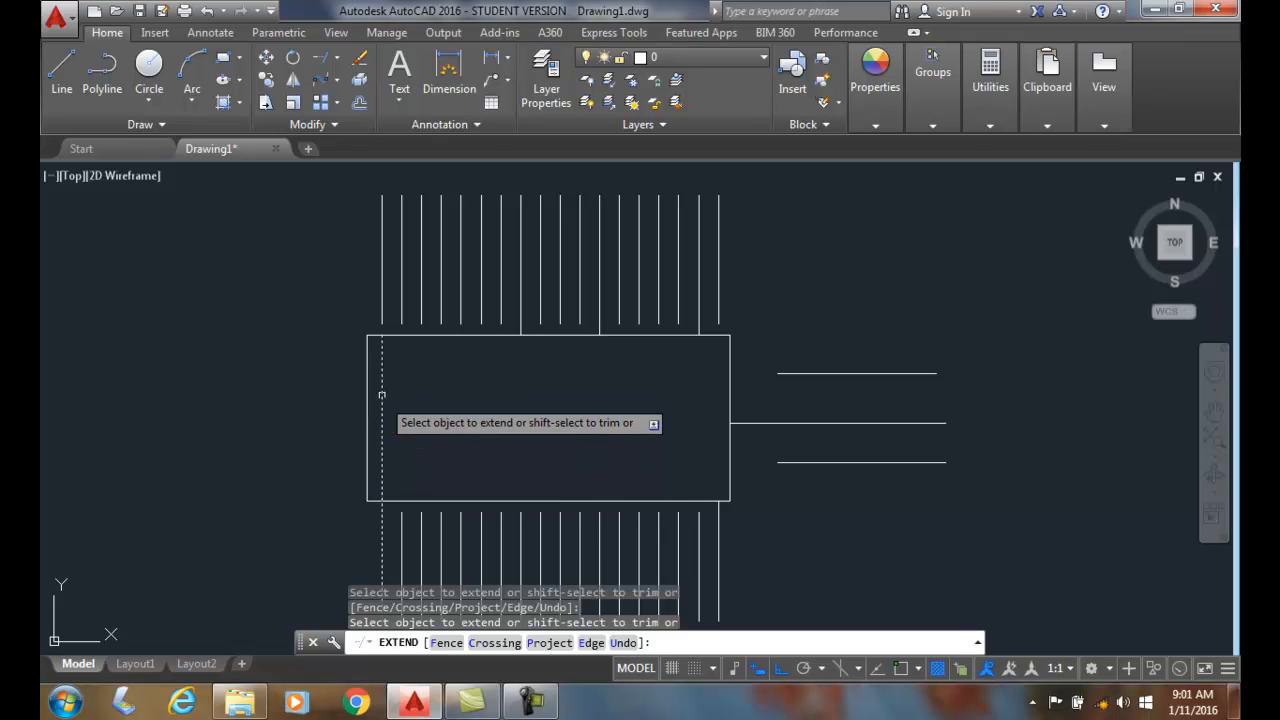
# Step: Extend the leftmost lower vertical line across the rectangle to its top edge
pyautogui.click(382, 379)
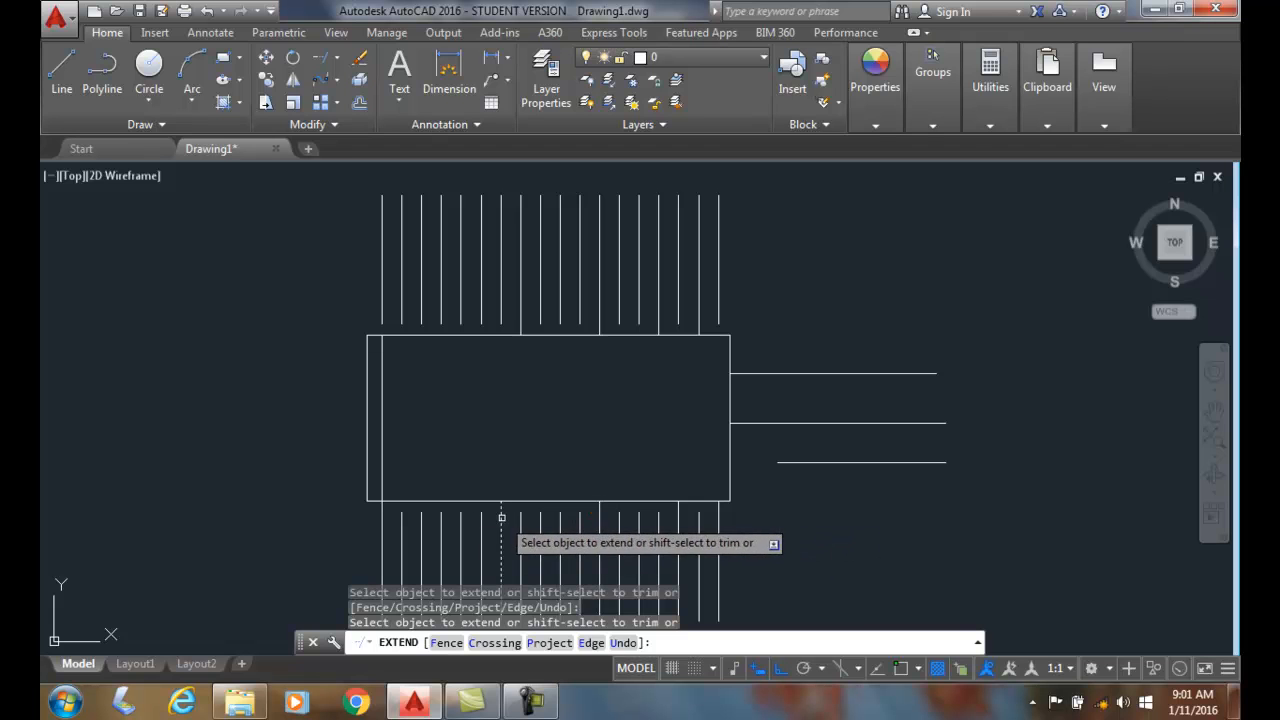
pyautogui.moveTo(1000, 531)
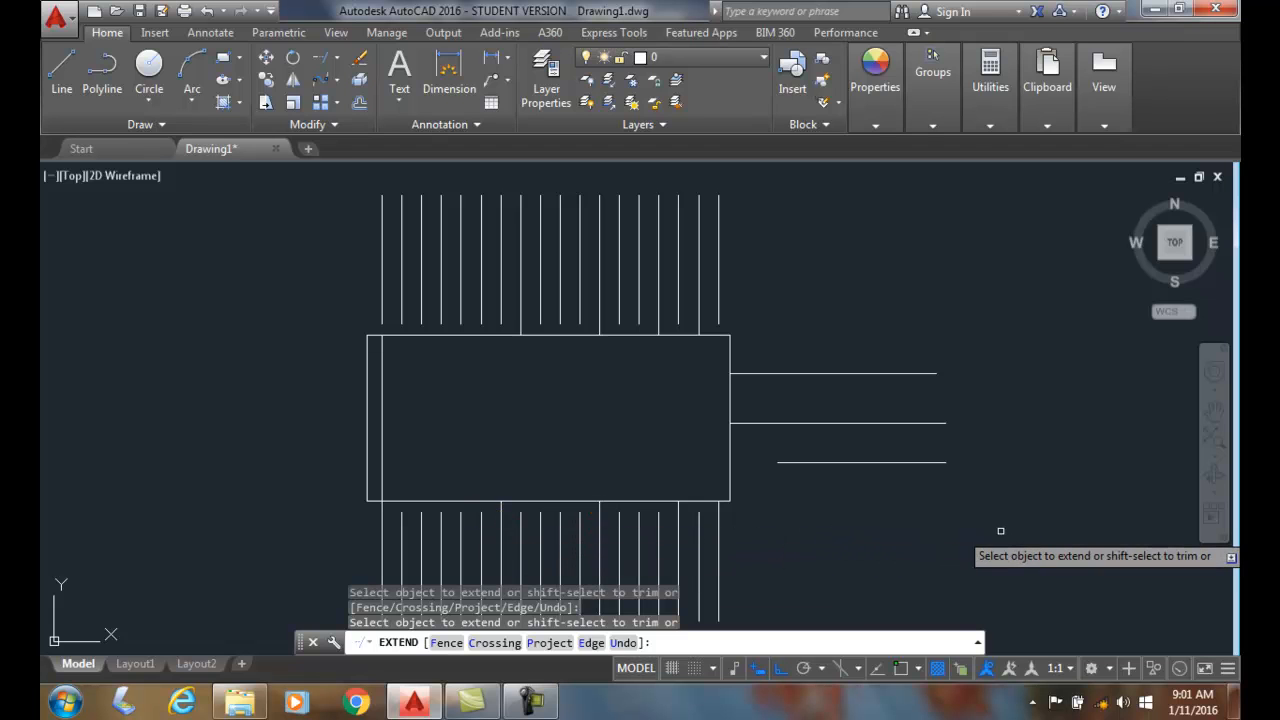